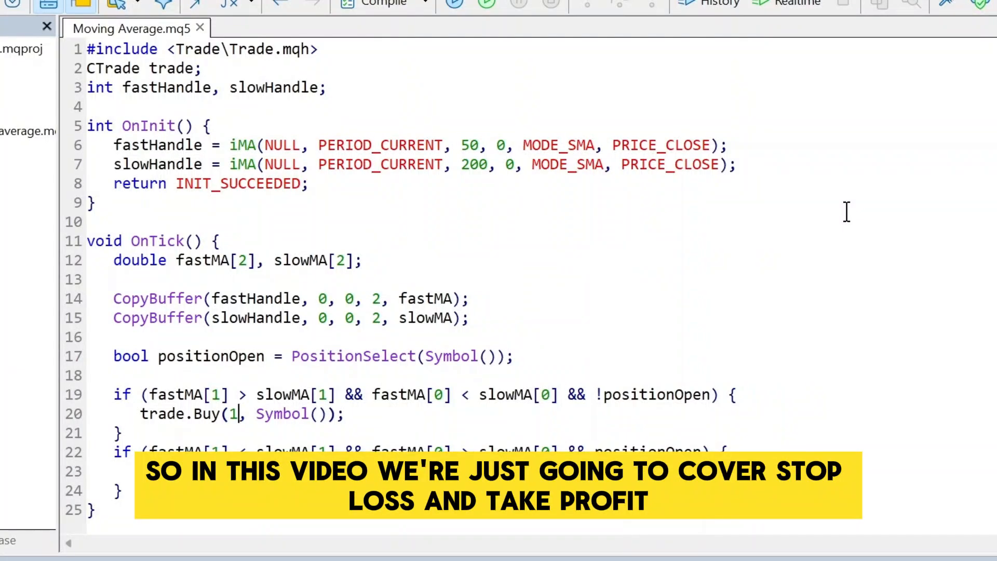
Step: Declare input int stoploss = 200 and takeprofit = 400, each commented as points
text(input int stoploss = 200;    // stop loss in points)
text(input int takeprofit = 400   // take profit in points)
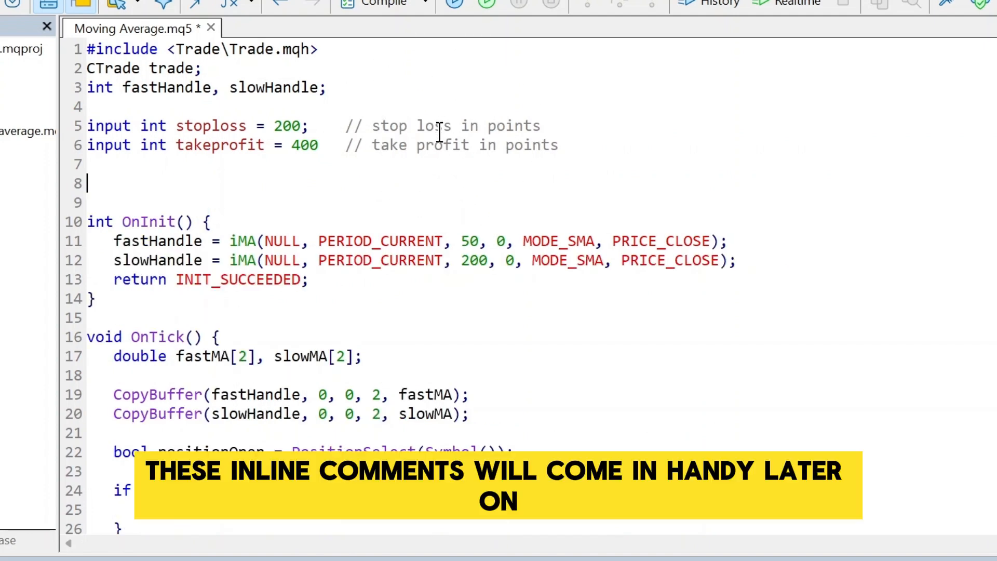
Step: Comment the buy branch as the bullish crossover signal in OnTick
scroll(down, 3)
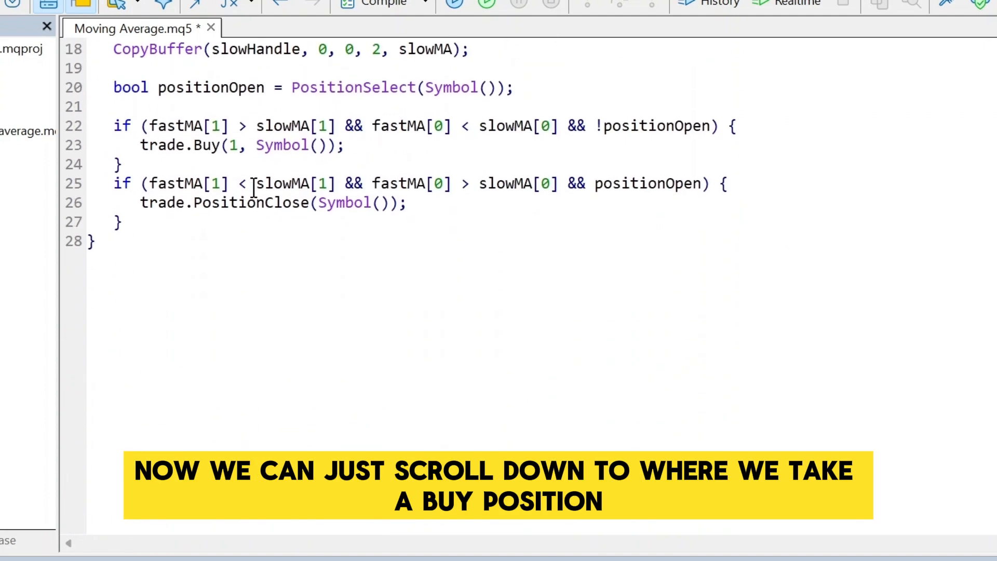
scroll(up, 3)
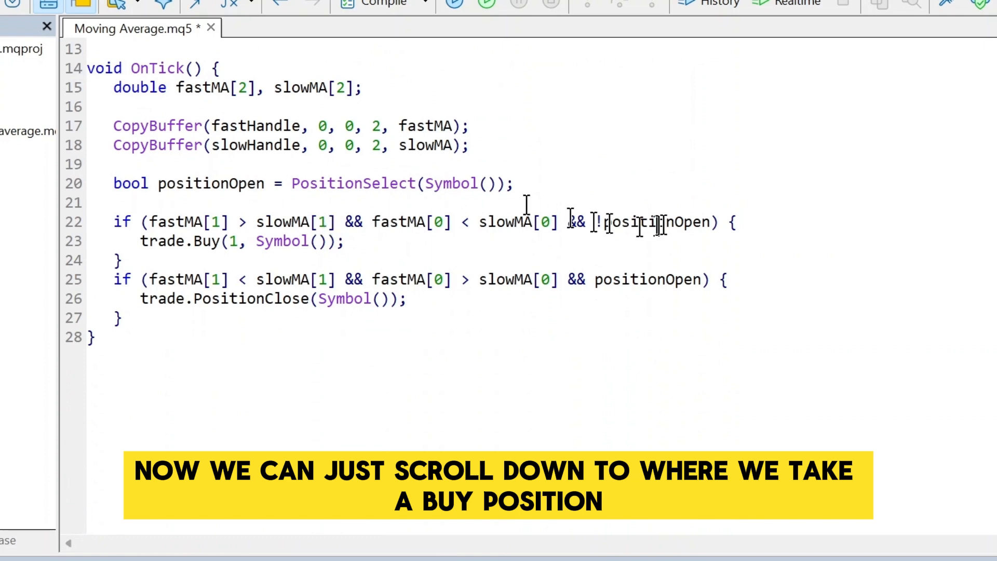
text(//this is our bullish crossover indicating buy)
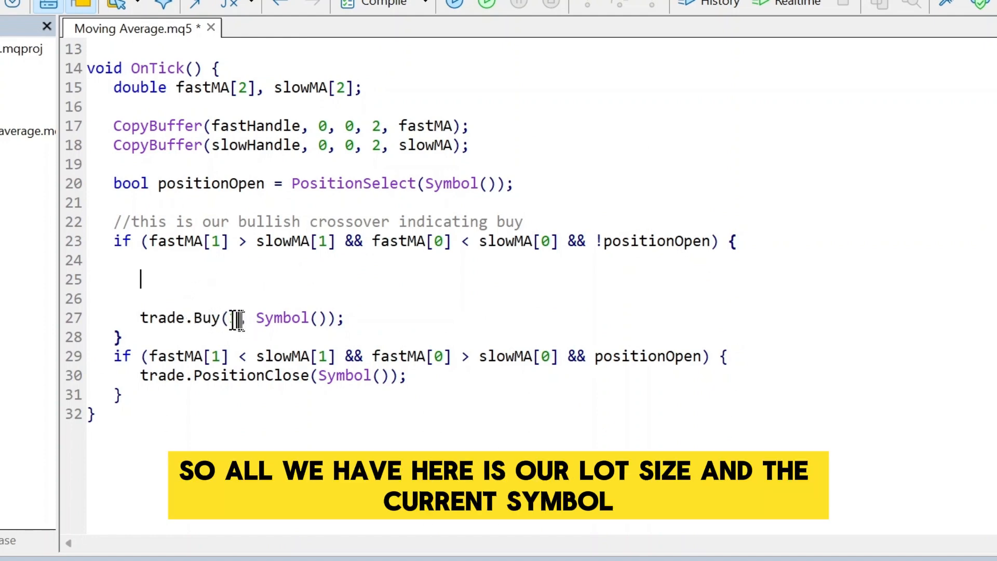
text(1)
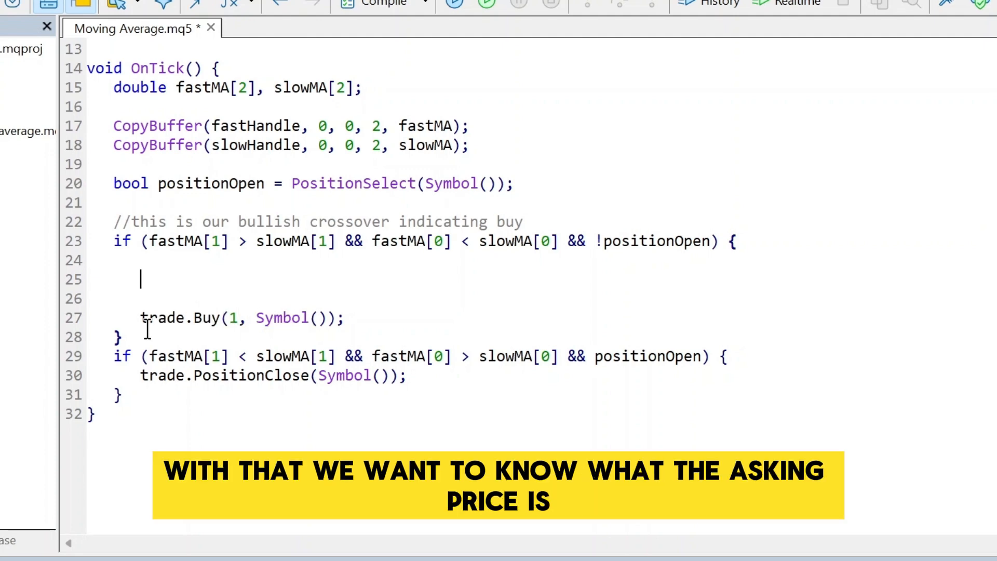
mouse_move(249, 279)
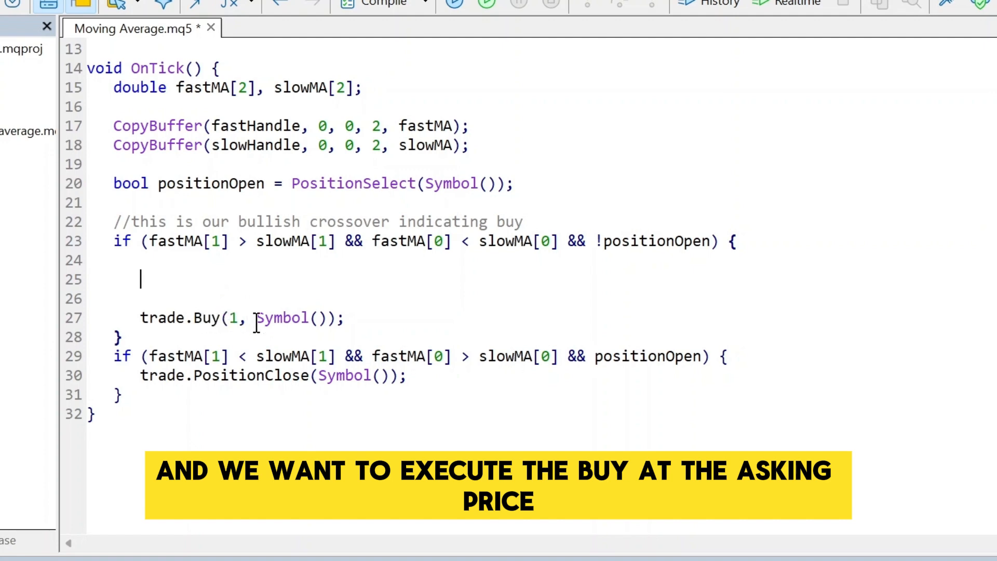
Step: Store double ask = SymbolInfoDouble(_Symbol,SYMBOL_ASK) with a comment and pass ask to trade.Buy
text(double)
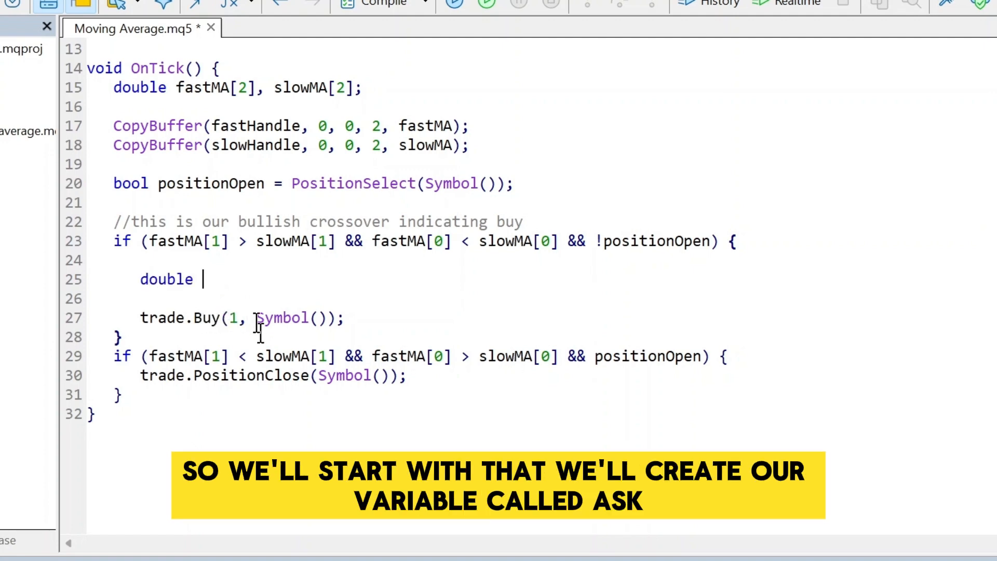
text(ask = SymbolInfoDouble(_Symbol,SYMBOL_ASK);)
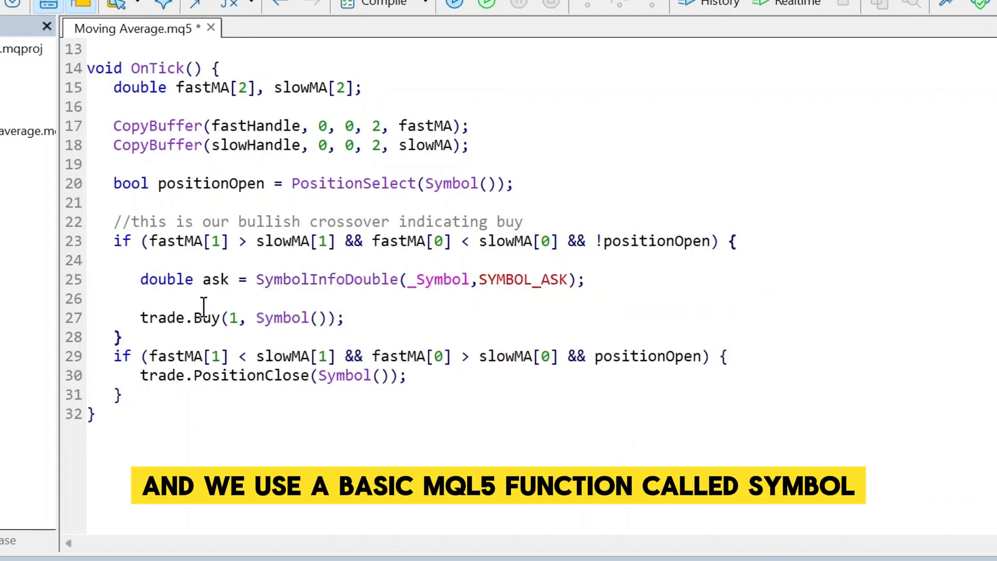
text(//get the current asking)
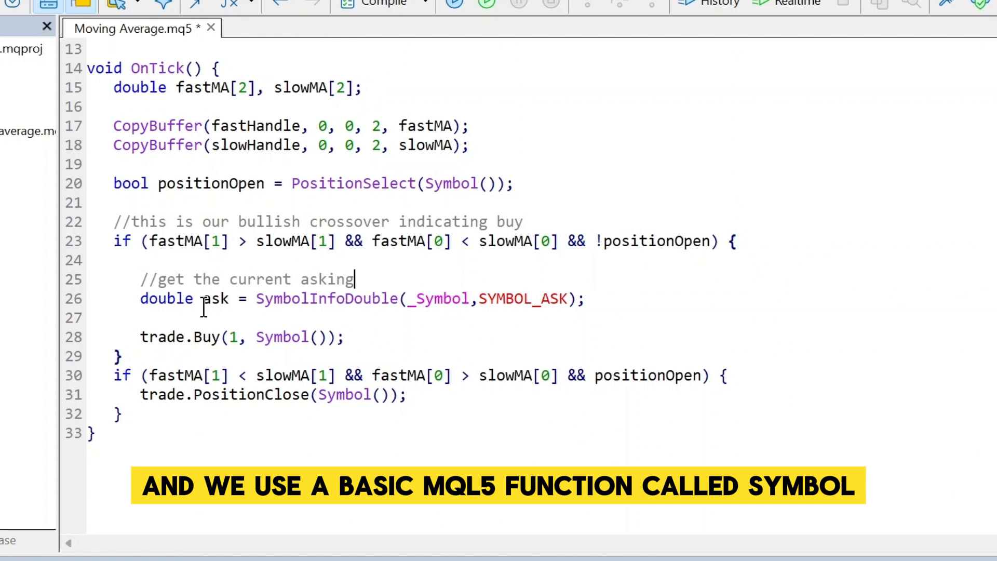
text(price)
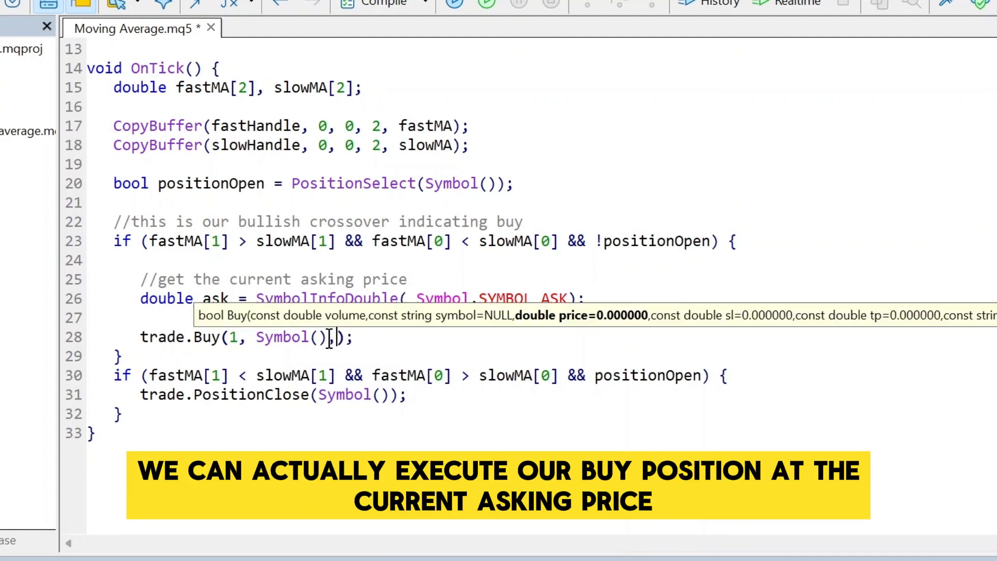
text(ask)
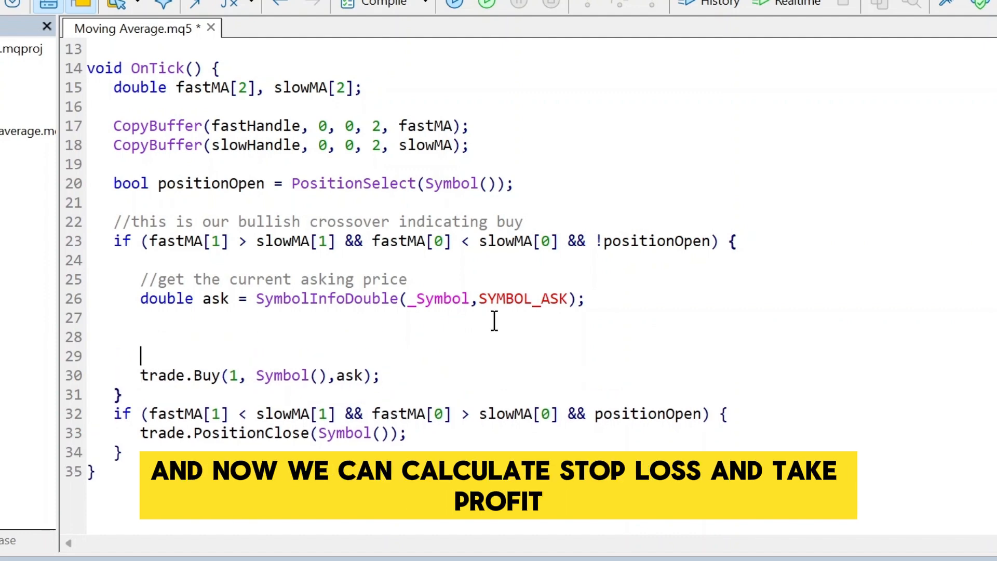
Step: Add a commented line double sl = ask - stoploss * _Point in the buy branch
text(//calculate stop loss)
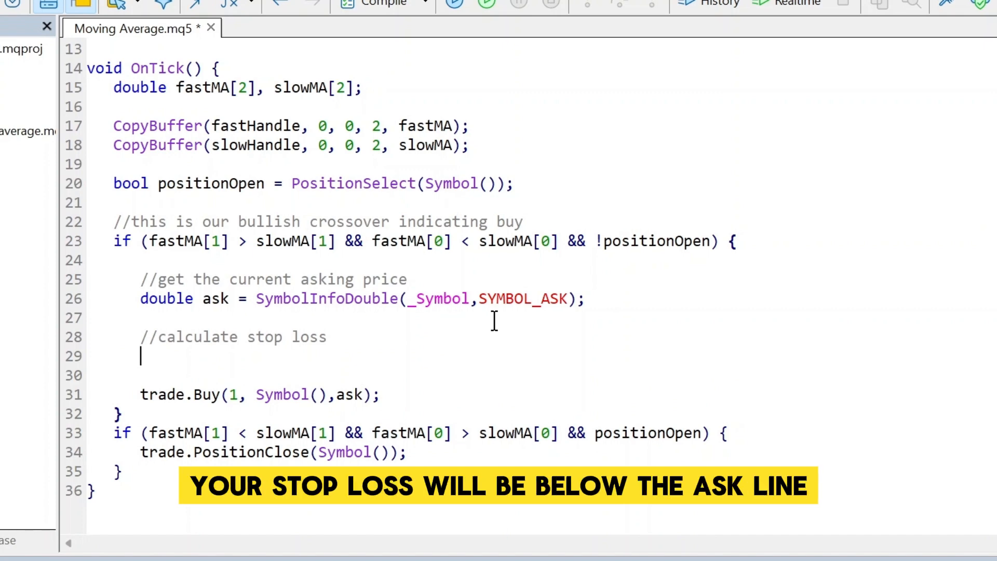
text(double)
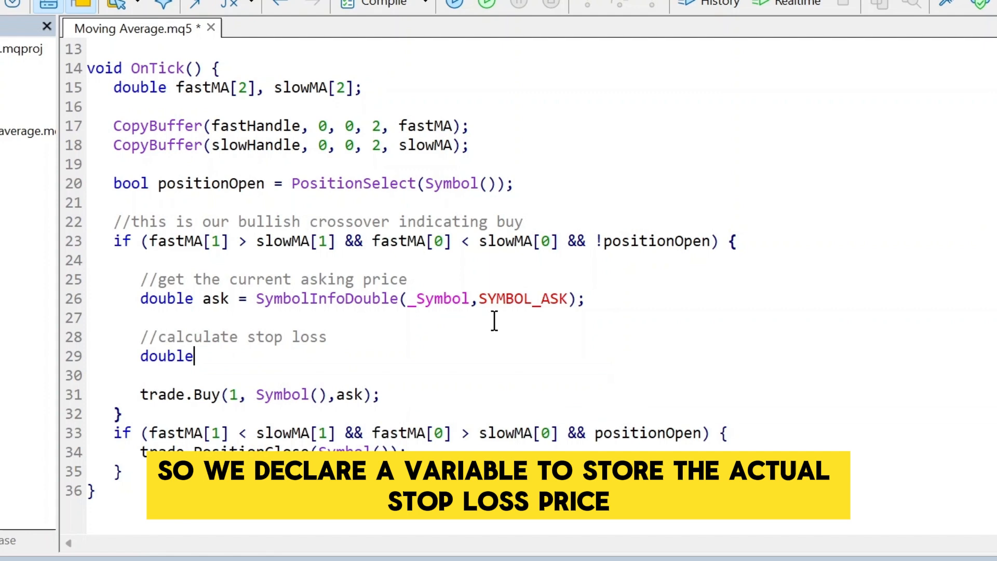
text(sl =)
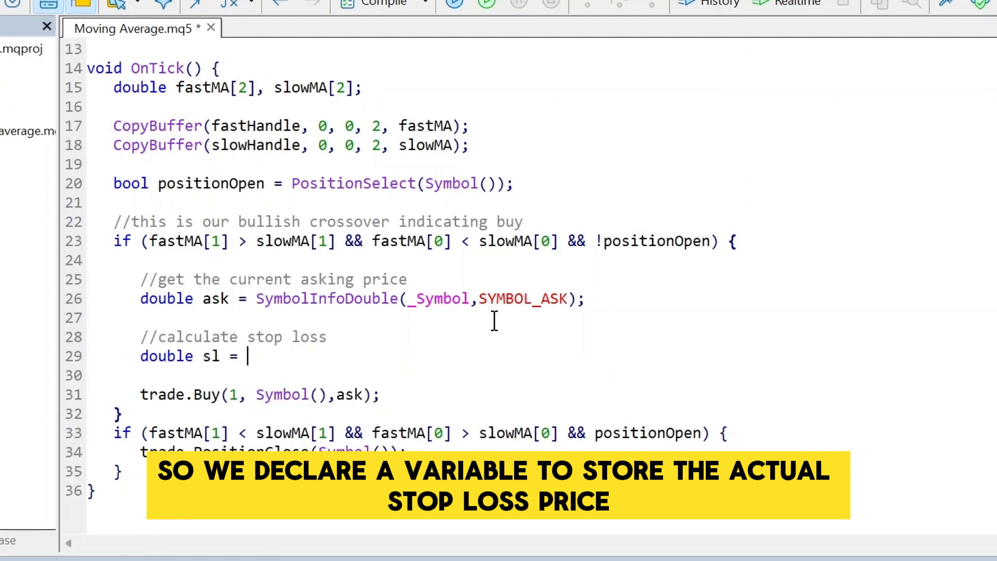
text(ask - stoploss *)
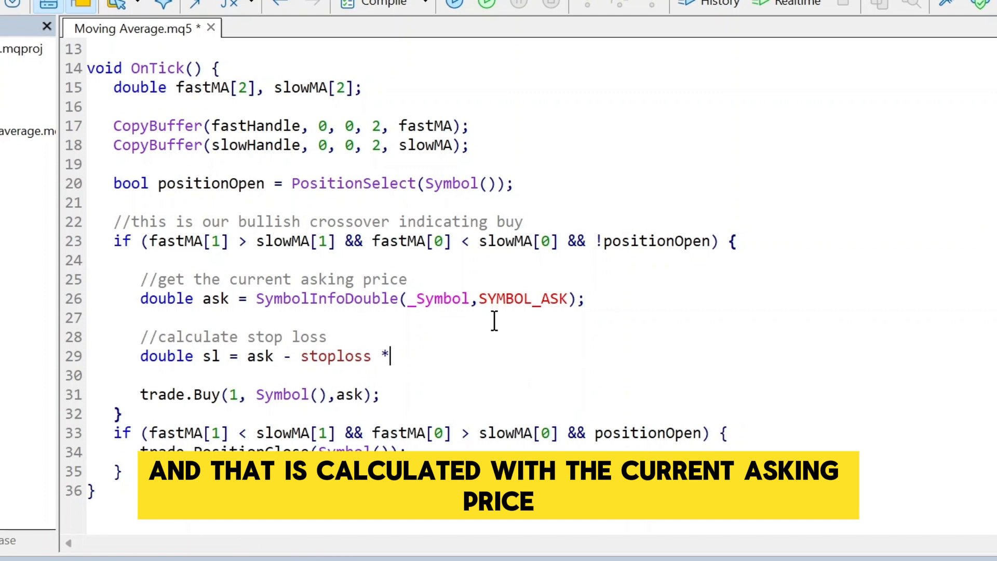
text(_Point)
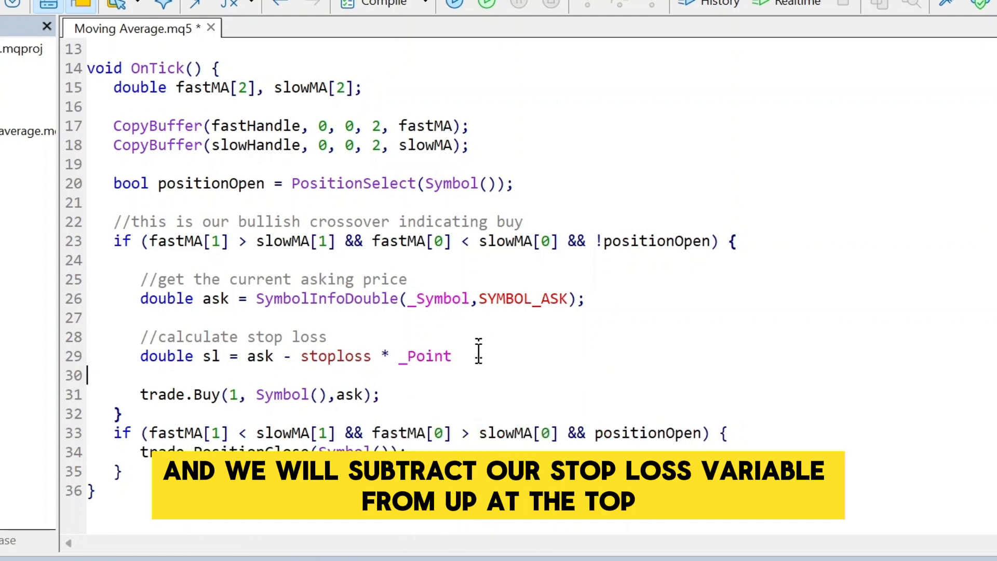
key(BackSpace)
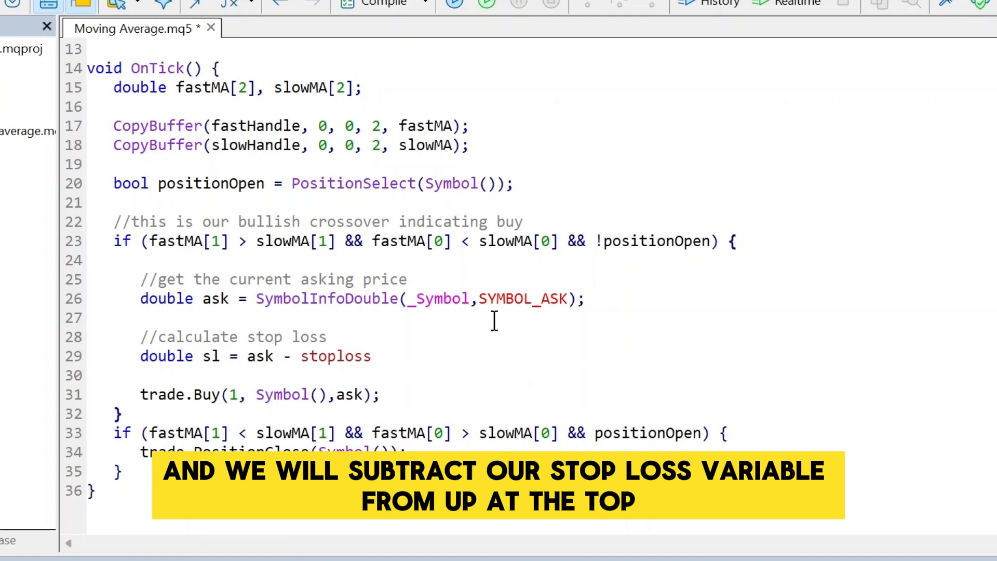
text(* _Point;)
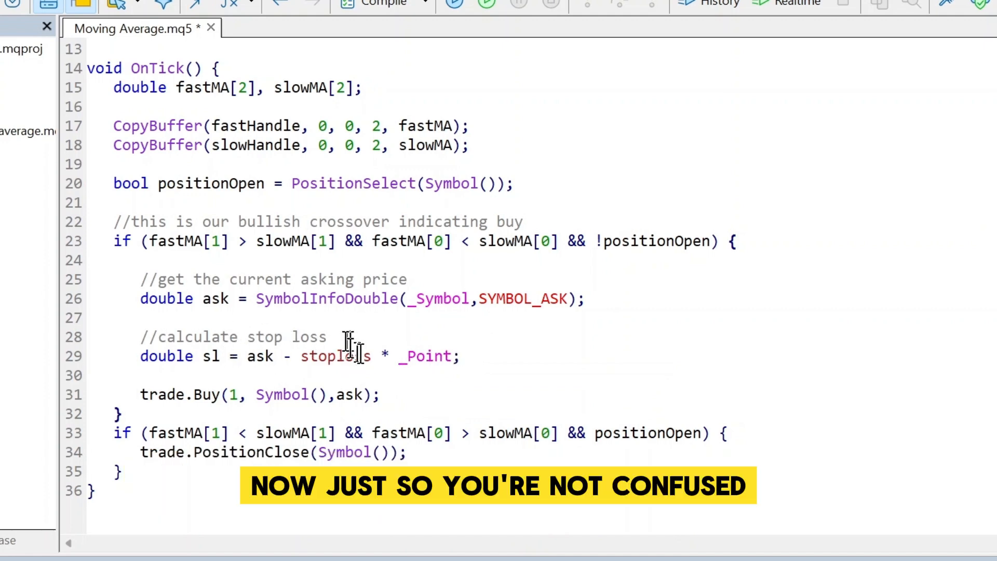
Step: Pass sl as the stop-loss argument of trade.Buy and launch a visual Strategy Tester run
scroll(up, 3)
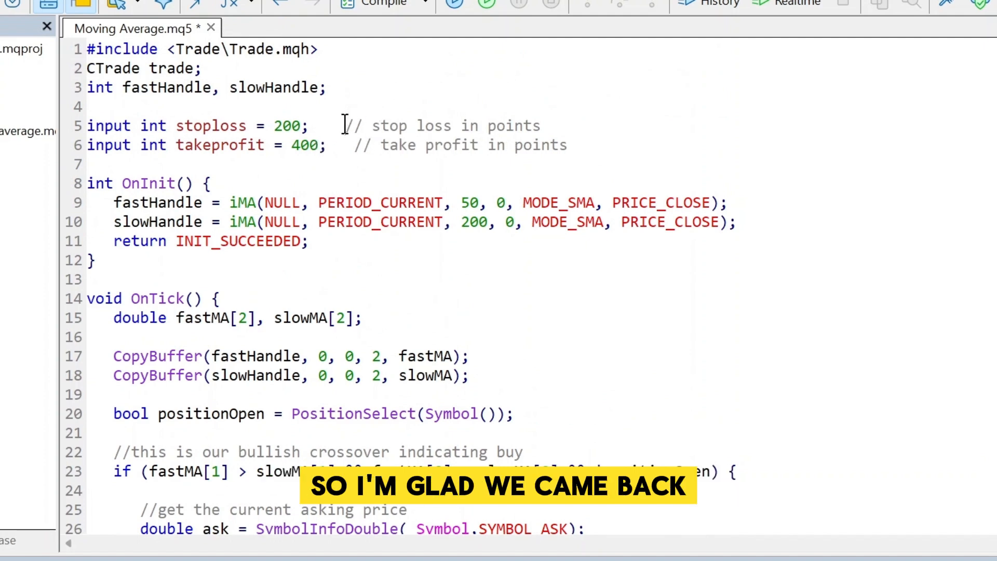
scroll(down, 3)
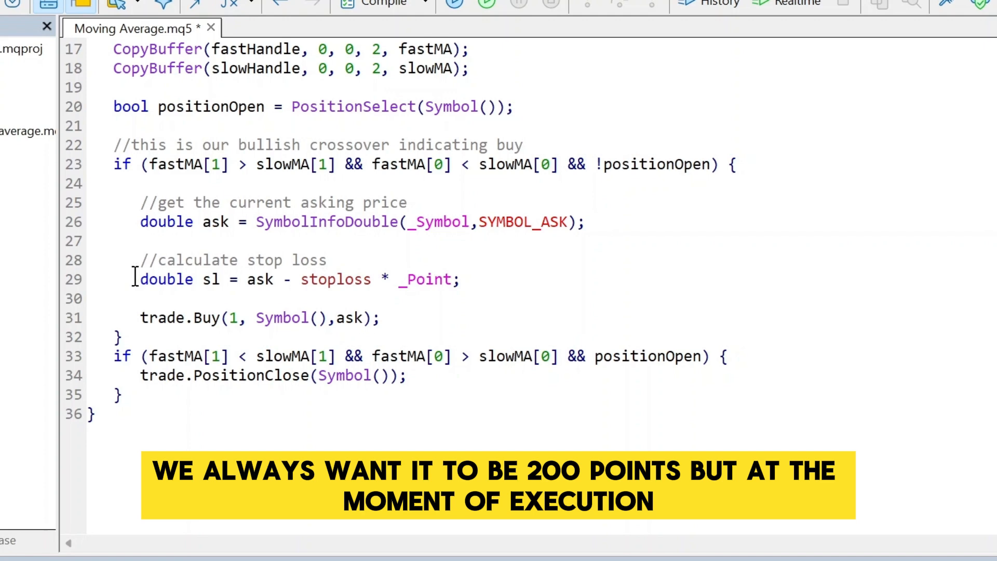
double_click(166, 279)
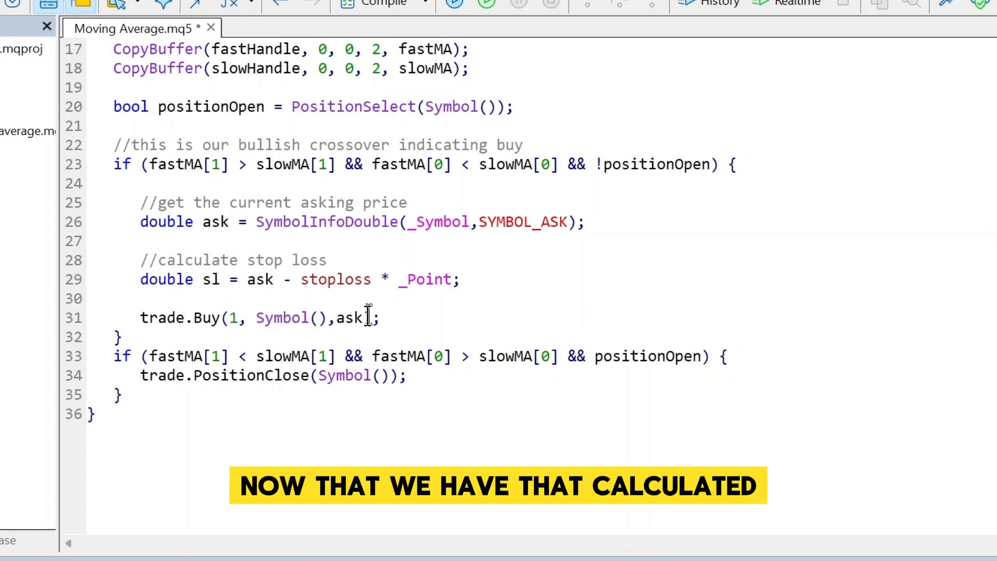
text(sl)
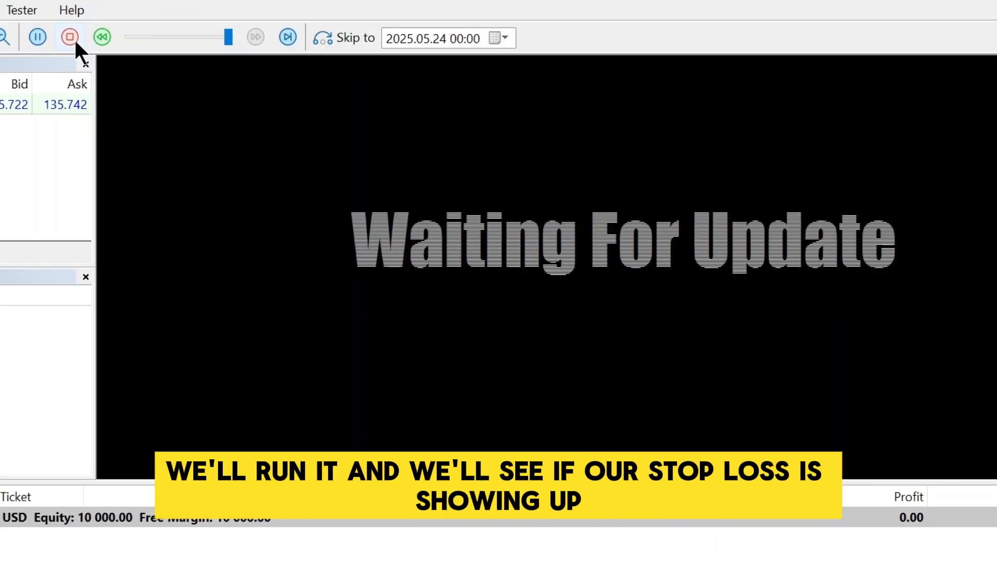
Step: Inspect the USDJPY buy at 136.134 with its stop-loss line, then return to the editor
click(36, 37)
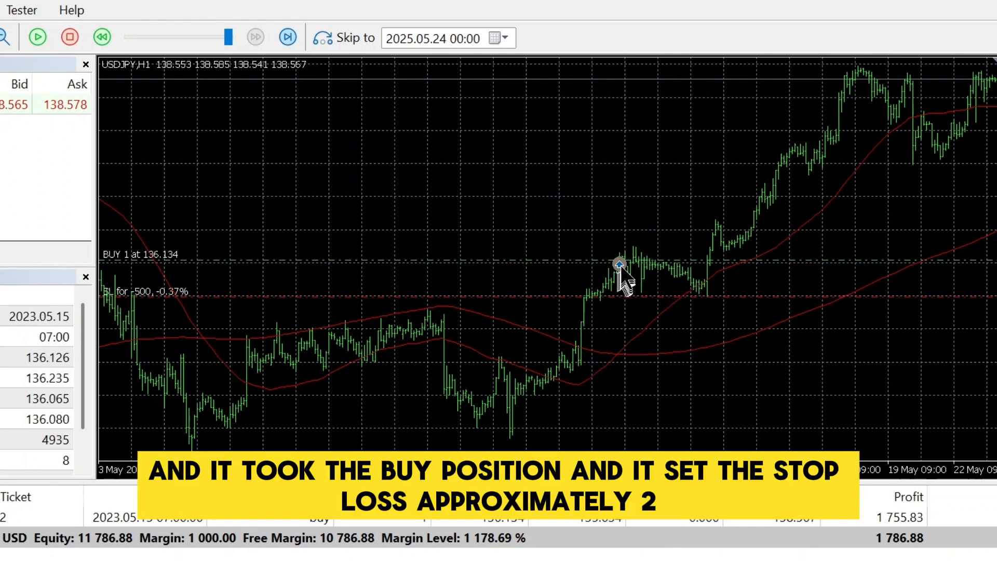
mouse_move(619, 264)
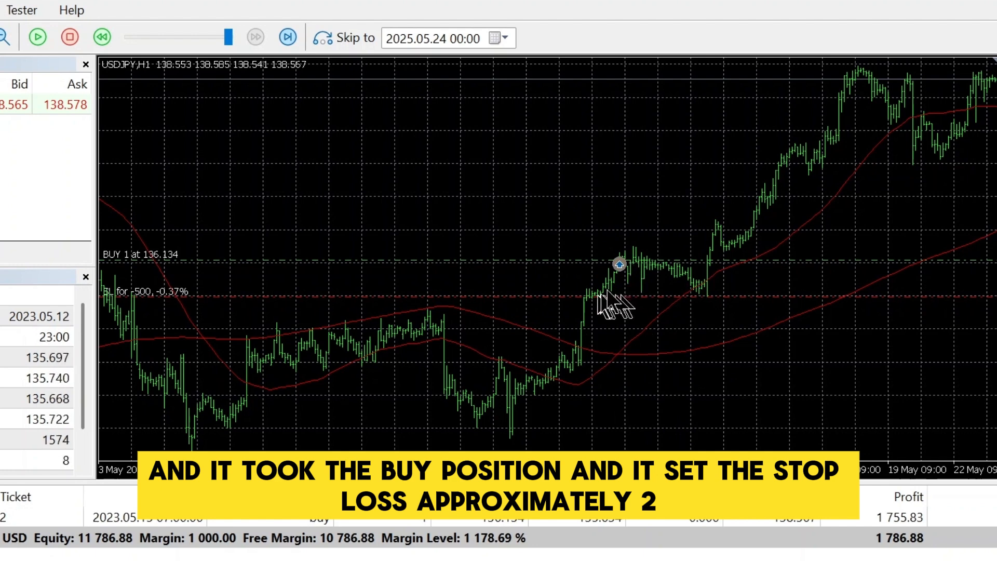
mouse_move(636, 235)
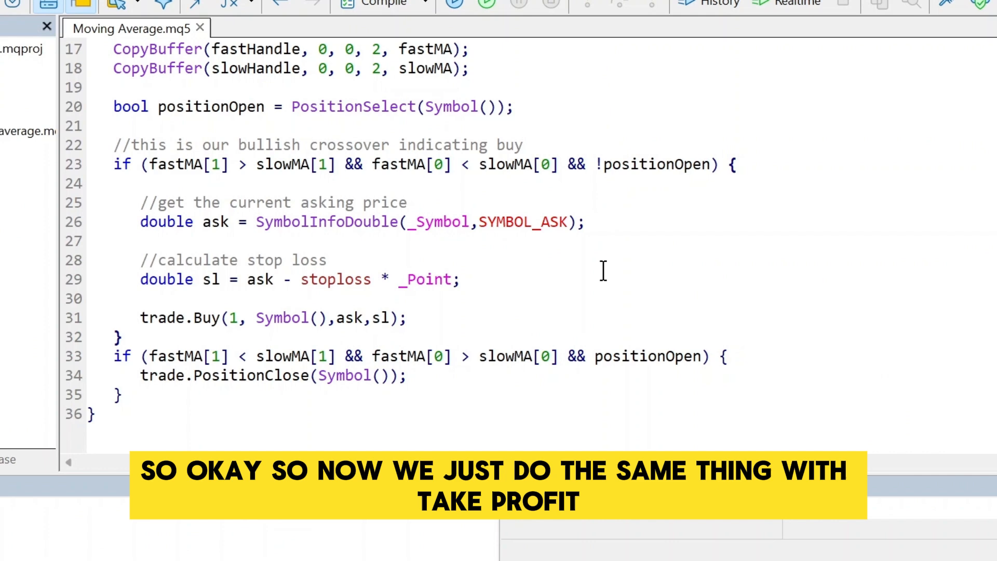
Step: Add a commented line double tp = ask + takeprofit * _Point below the stop-loss calculation
text(//)
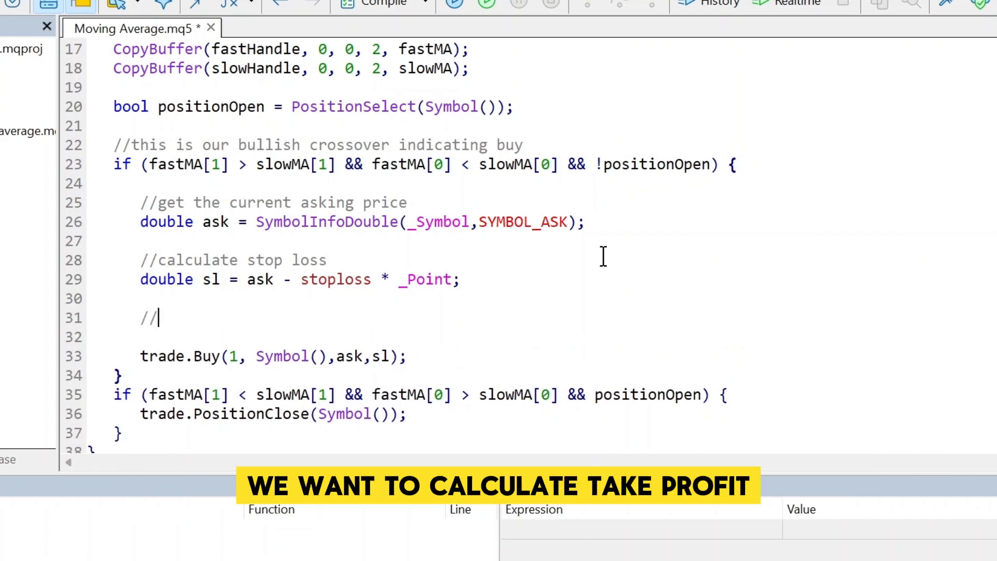
text(calculate take)
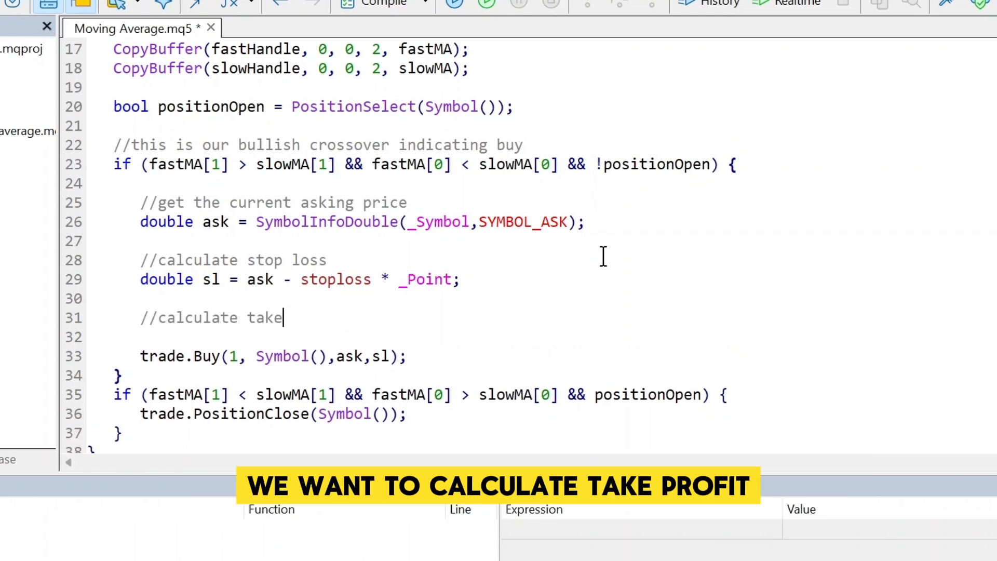
text(profit)
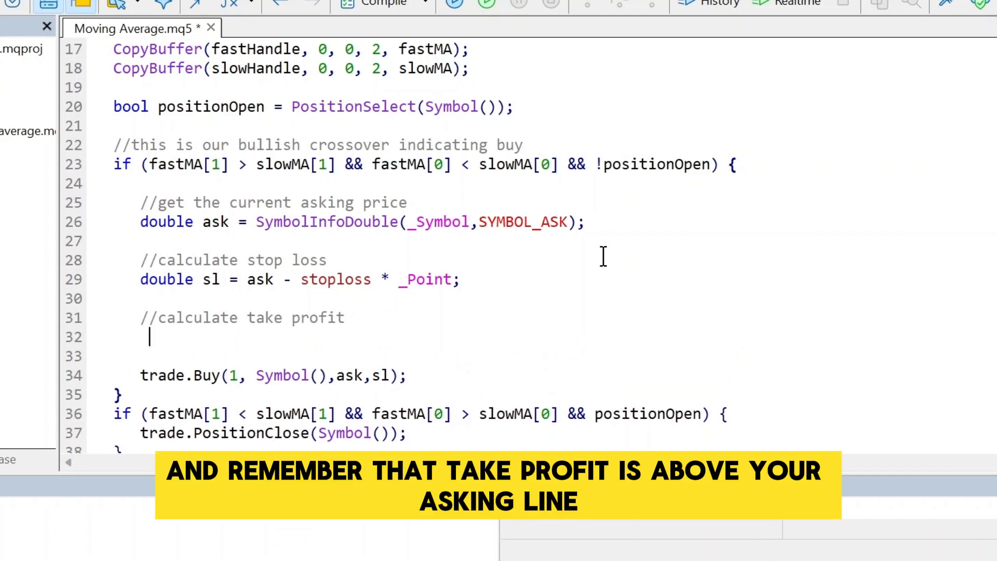
text(double tp)
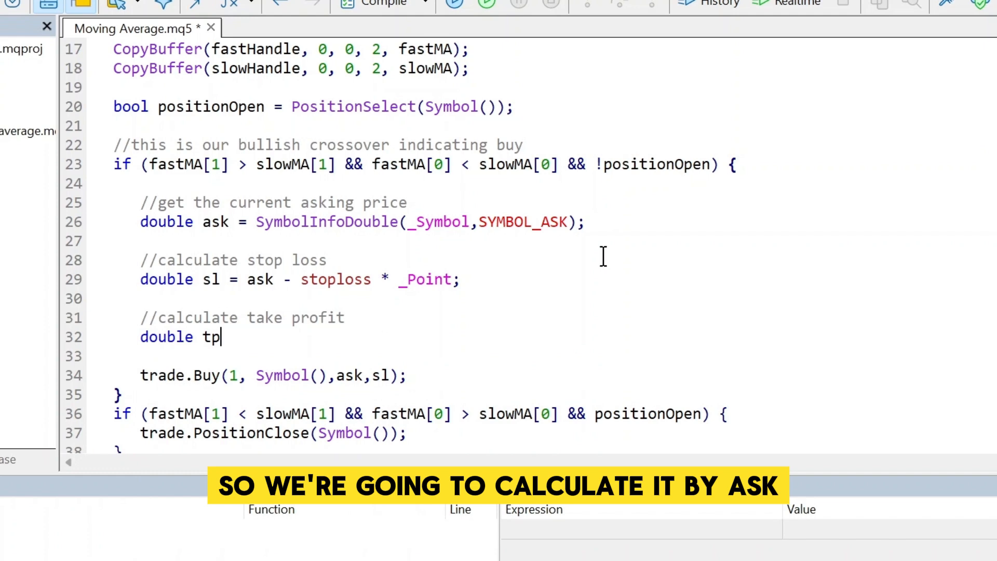
text(= ask)
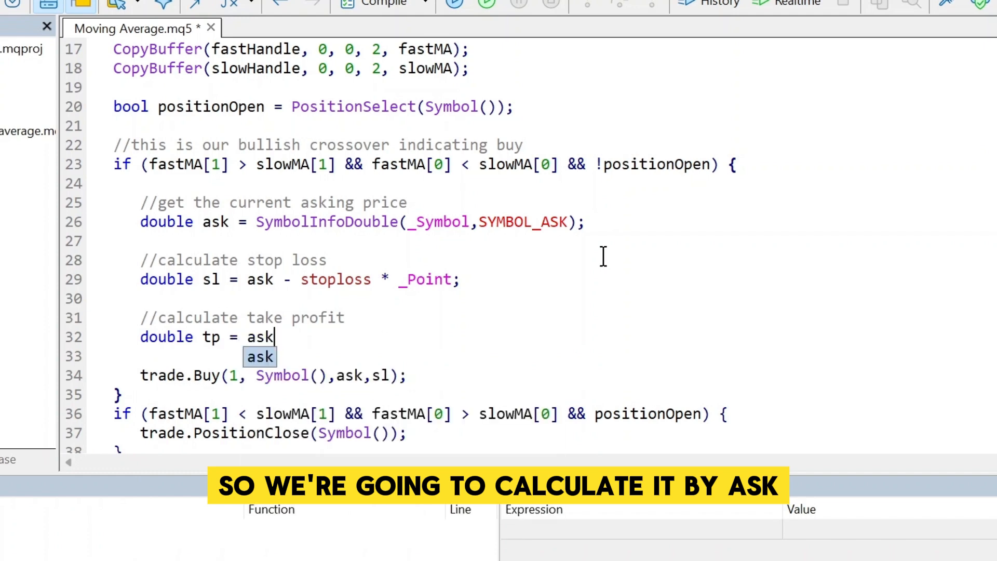
text(+ takeprofit *)
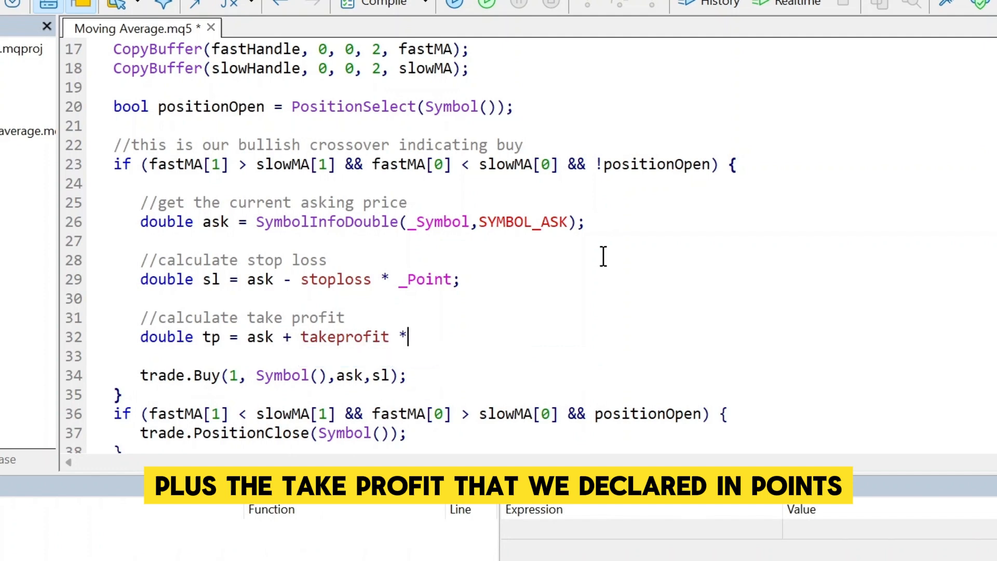
text(_P)
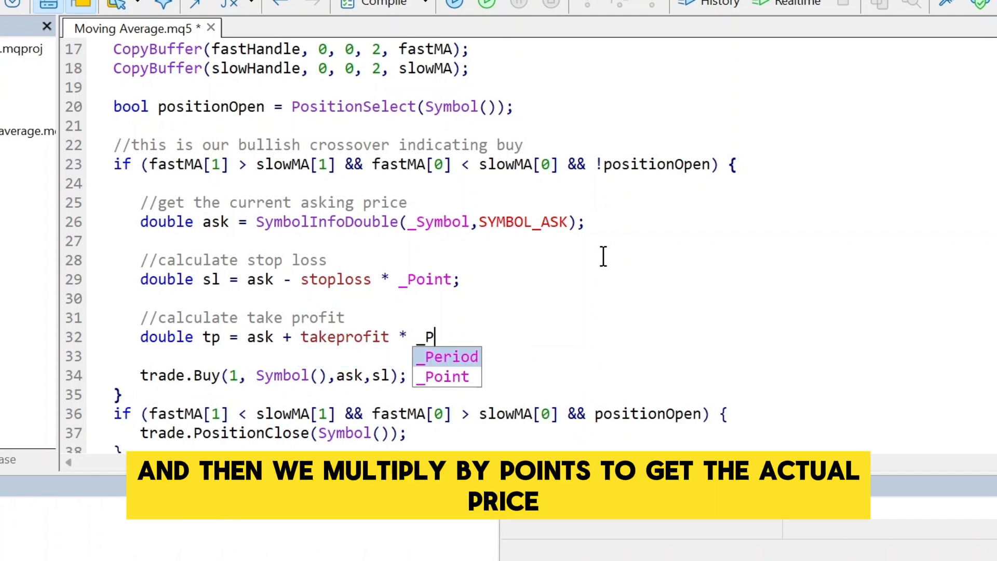
Step: Append tp after sl in the trade.Buy arguments
click(447, 376)
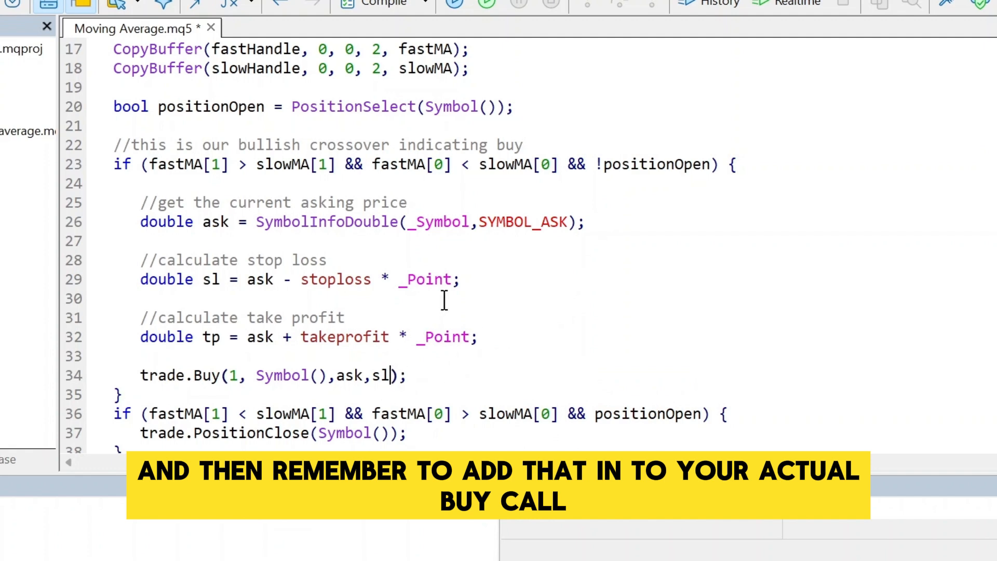
text(tp)
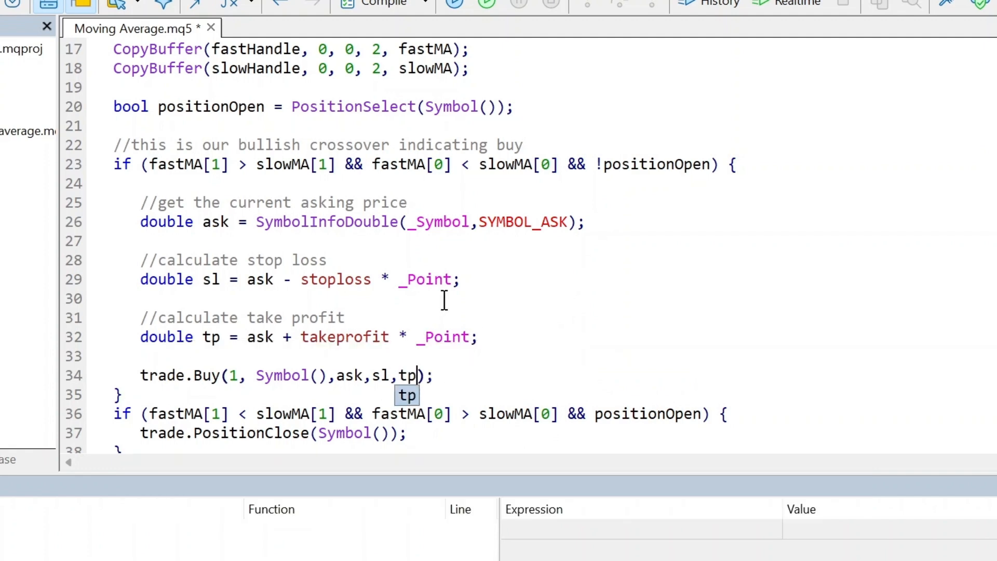